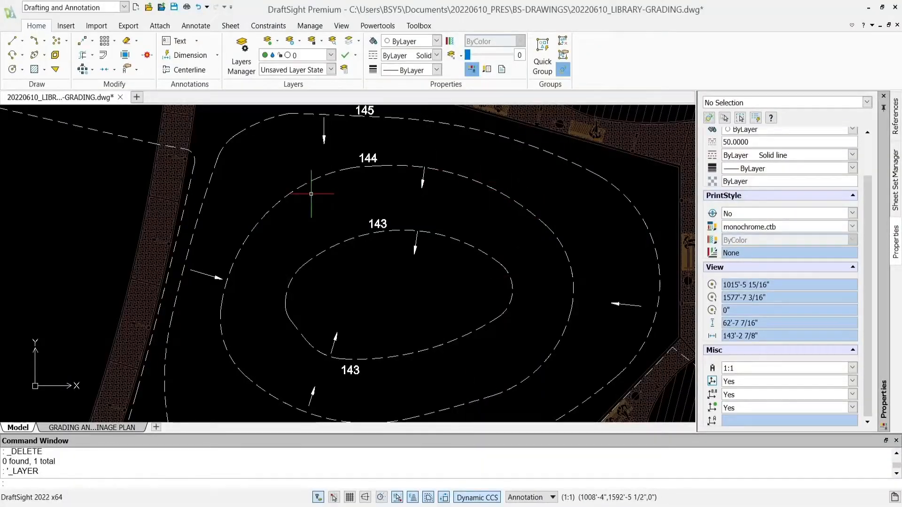
mouse_move(411, 171)
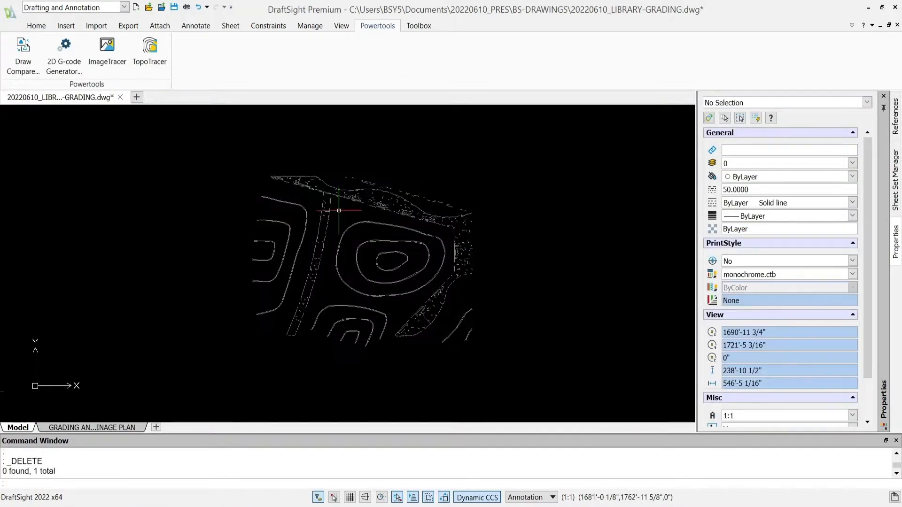
Select the 90 stray polyline fragments along the upper edge of the contours
click(339, 190)
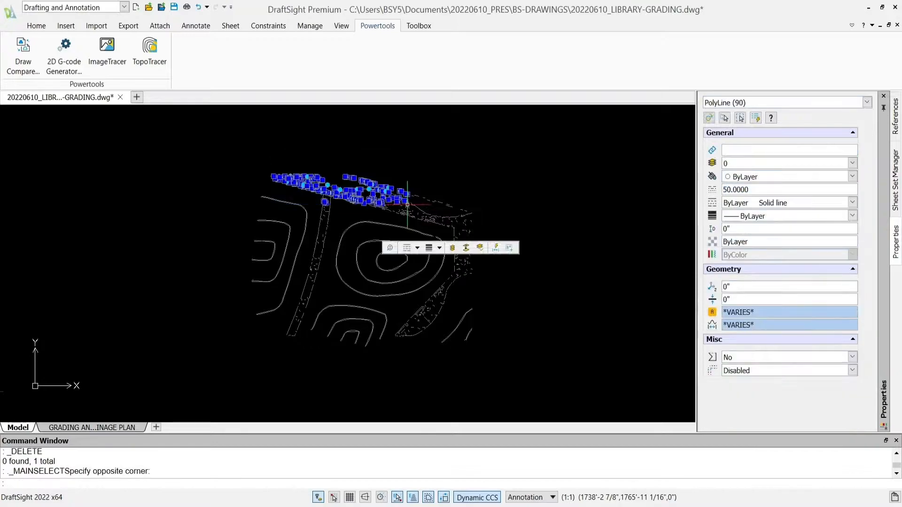